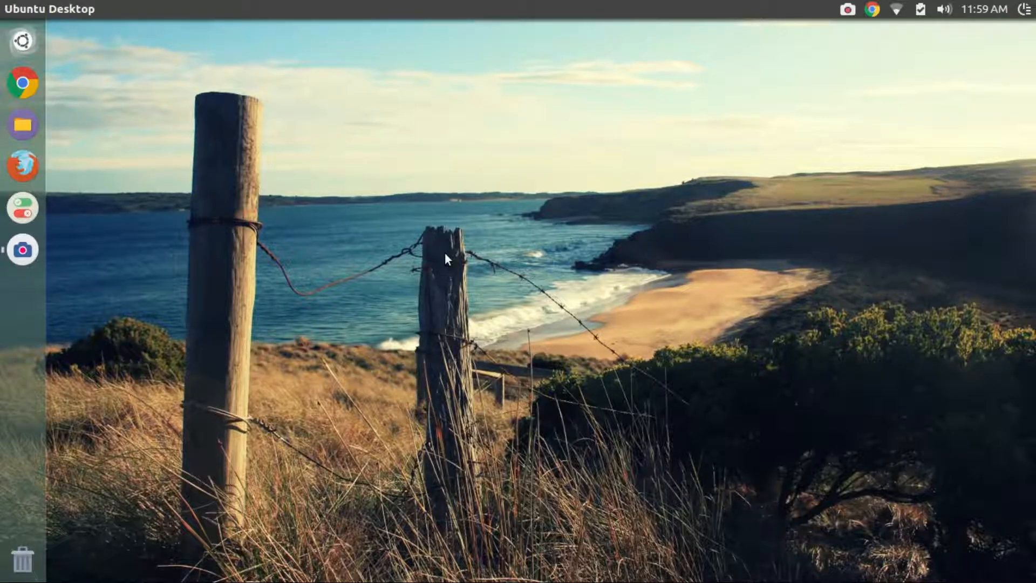
mouse_move(223, 118)
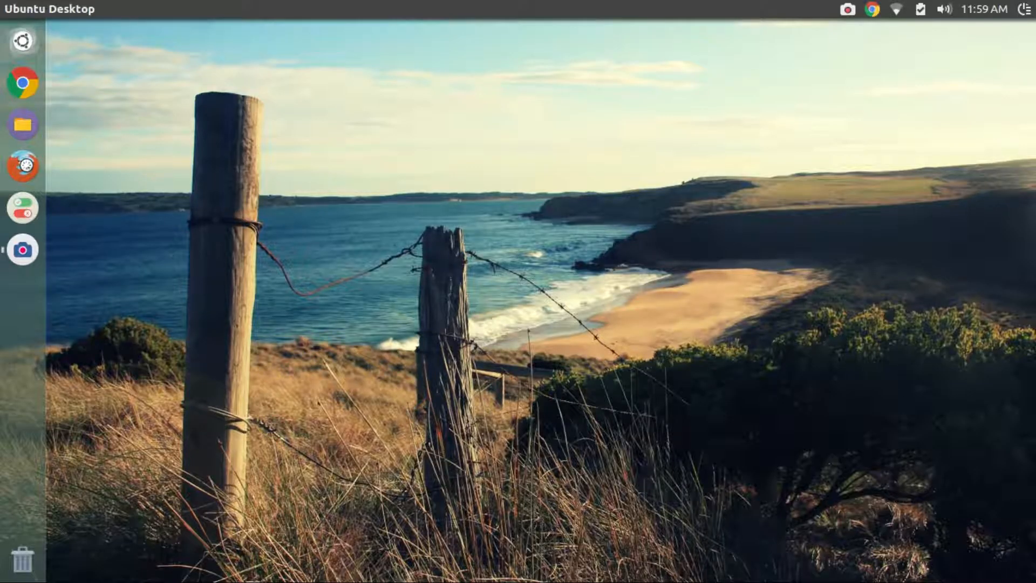
Search Google for Steam in Firefox and open store.steampowered.com from the results
left_click(23, 166)
type("S")
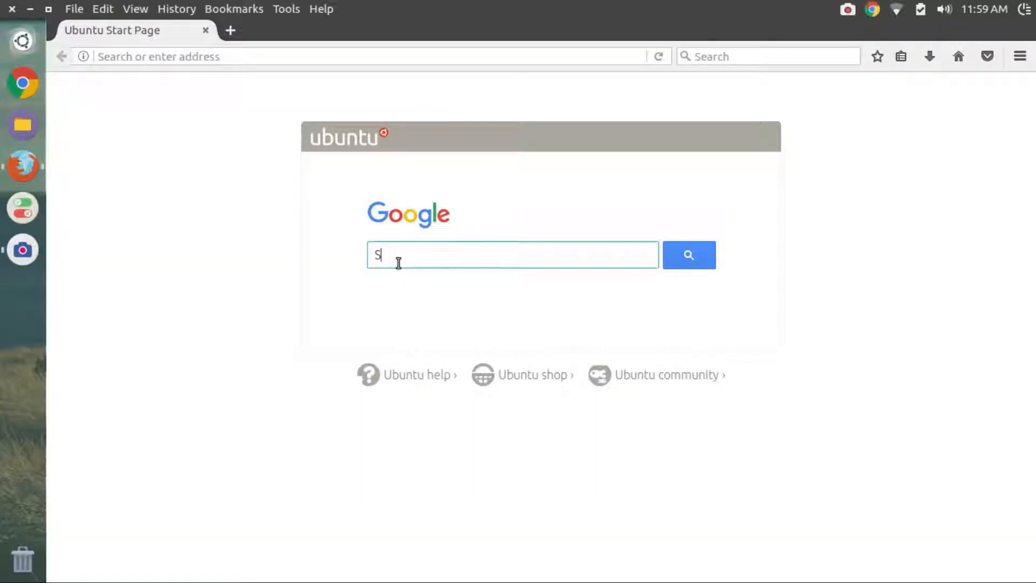
type("team")
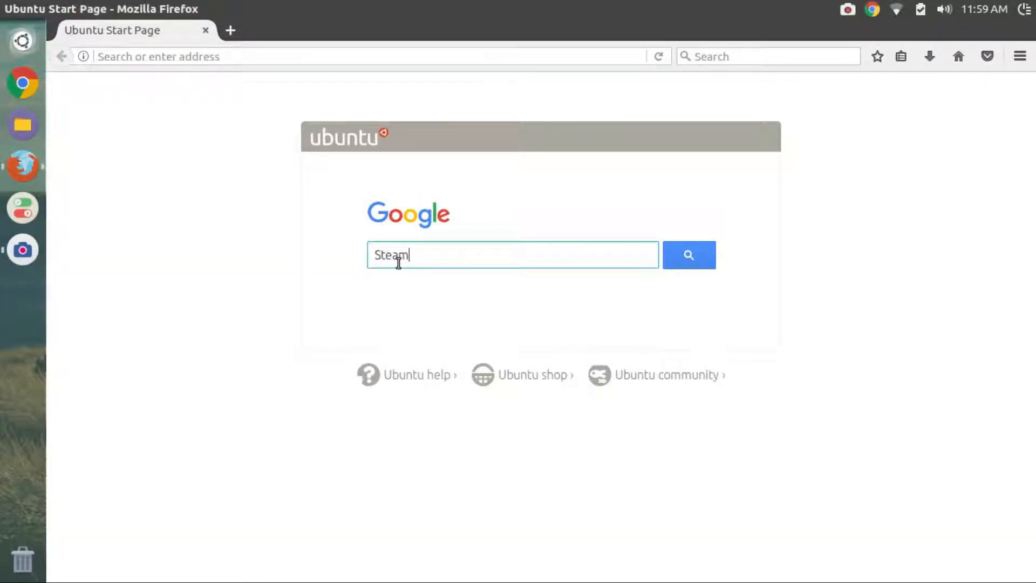
key("Return")
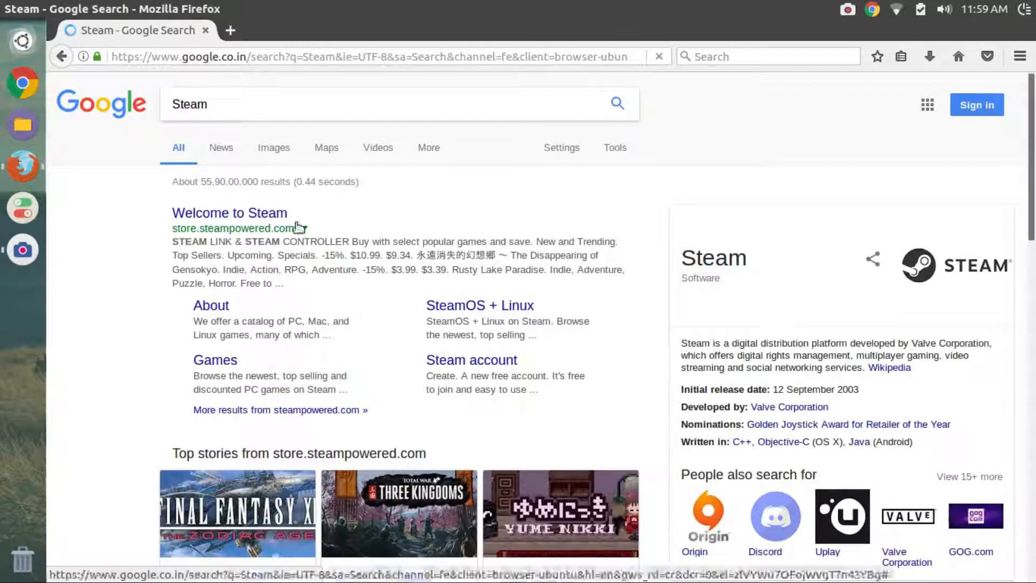
left_click(229, 213)
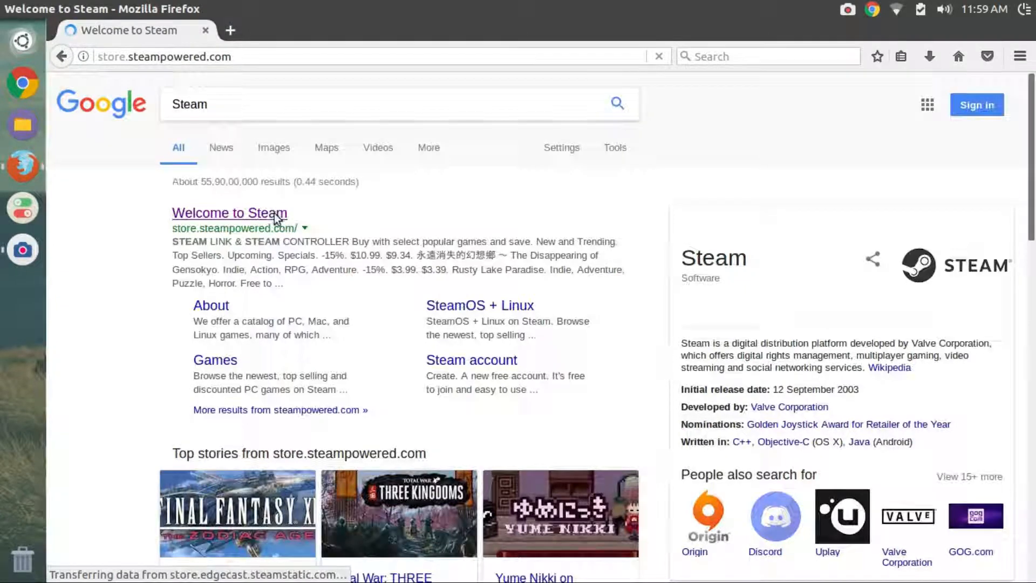
Start downloading the Steam Linux .deb installer via Install Steam on the store page
left_click(229, 212)
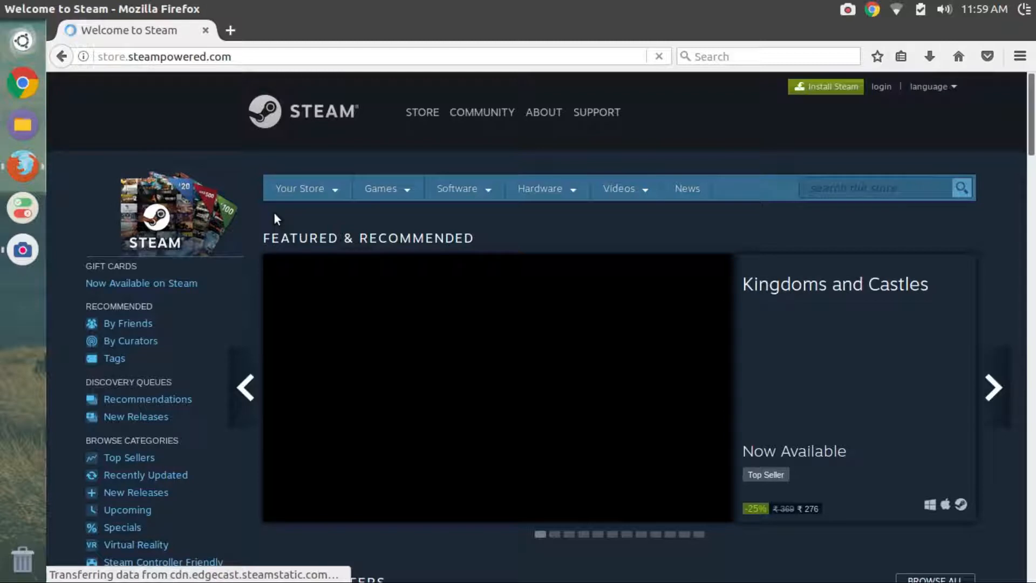
left_click(299, 188)
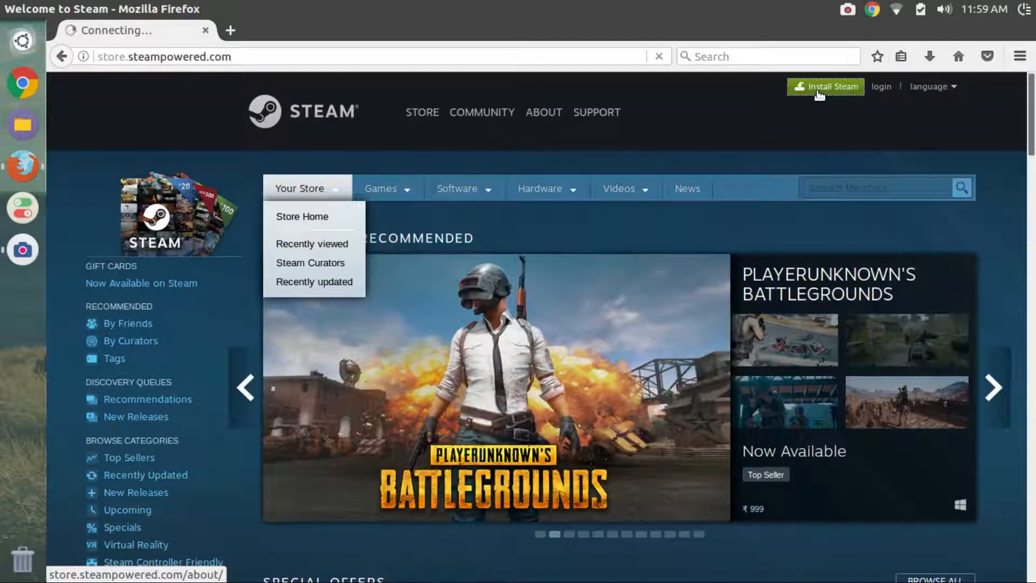
left_click(542, 112)
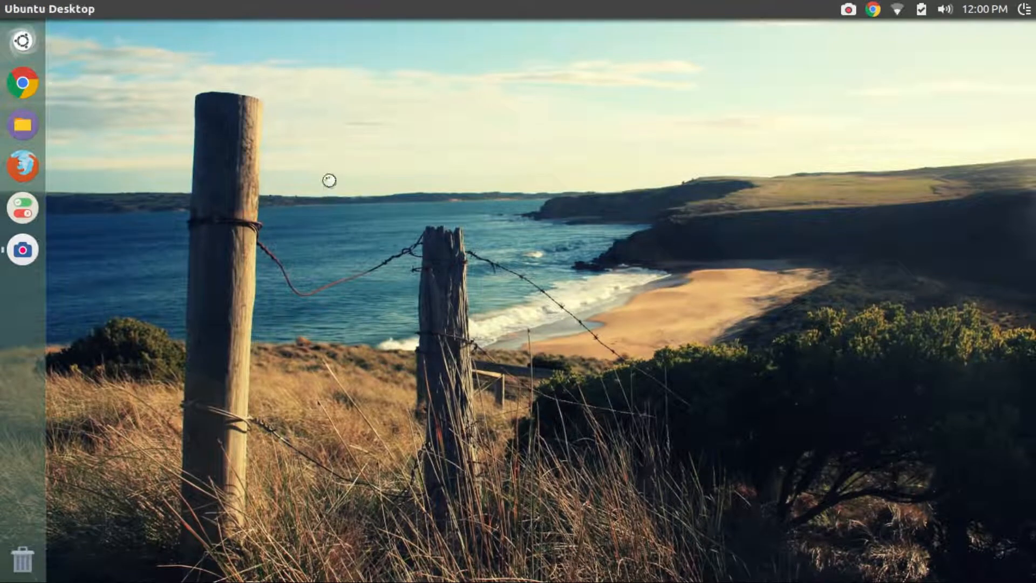
Open a terminal in the Downloads folder
left_click(23, 125)
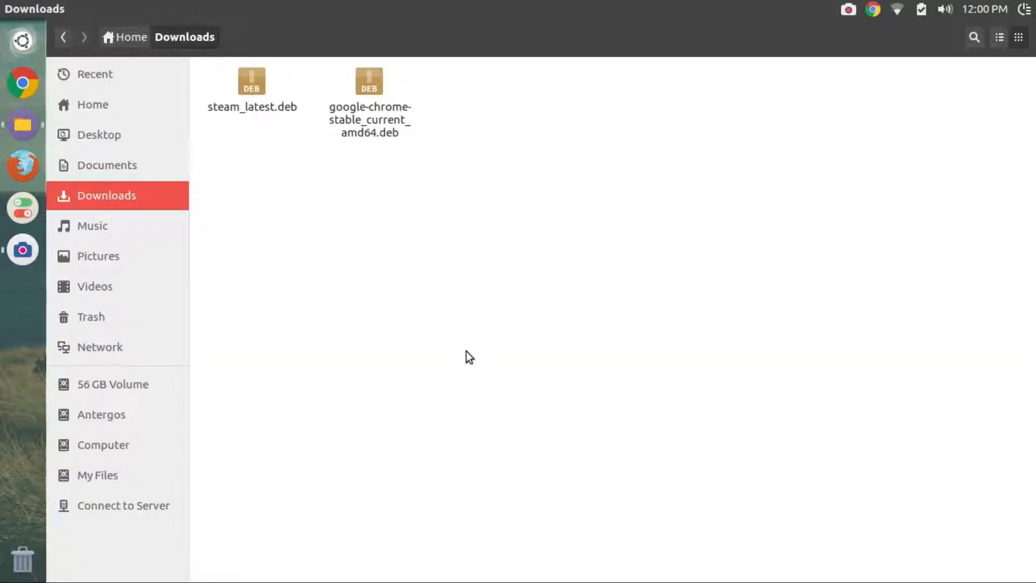
left_click(23, 249)
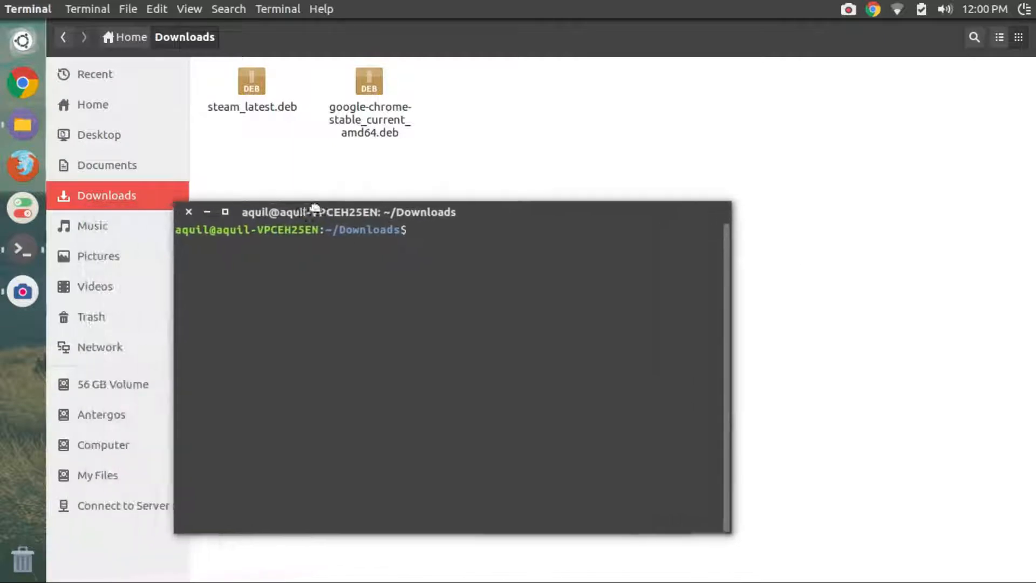
Install steam_latest.deb with sudo dpkg -i, confirming the administrator password
type("sudo d")
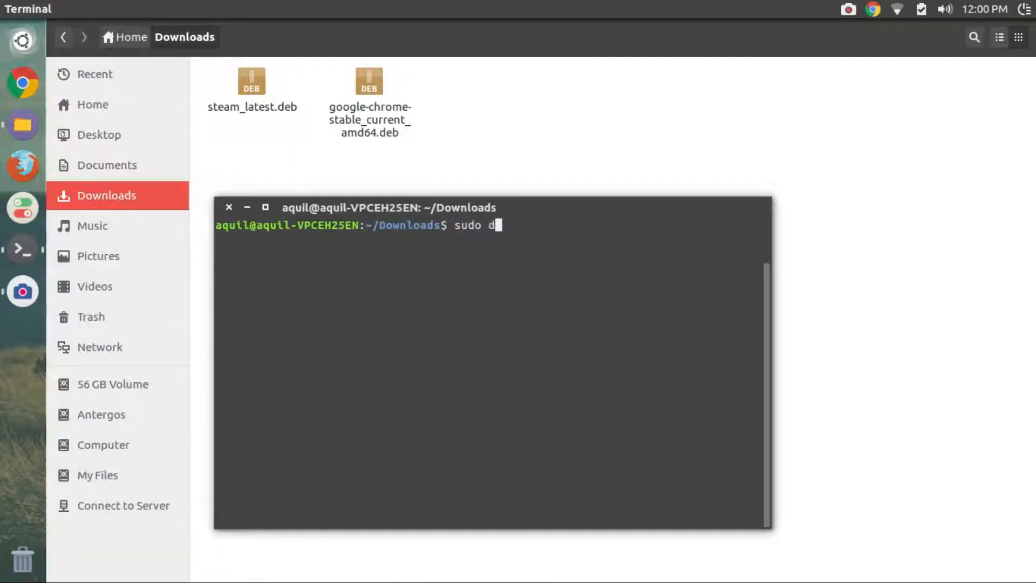
type("pkg -")
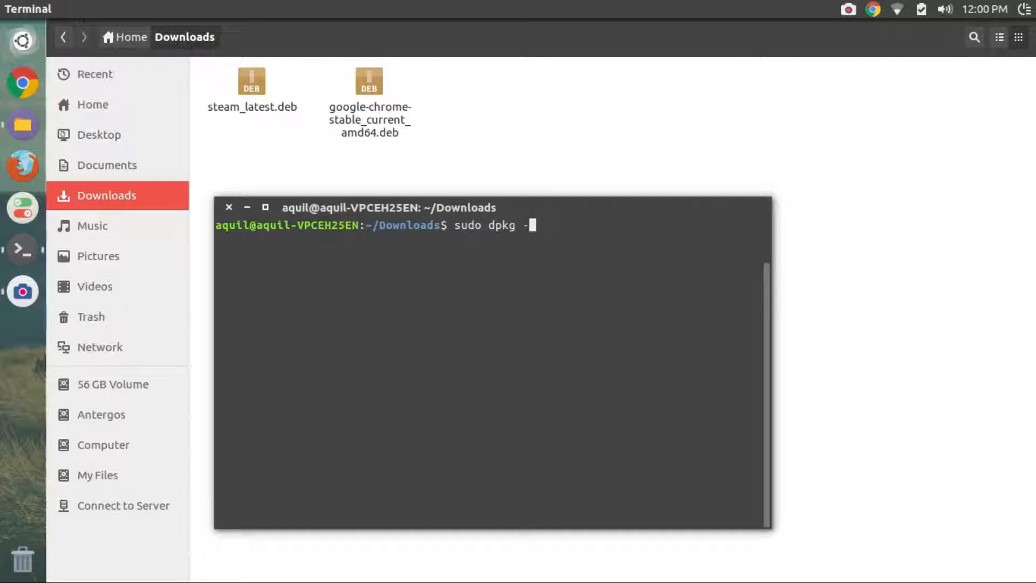
type("i ste")
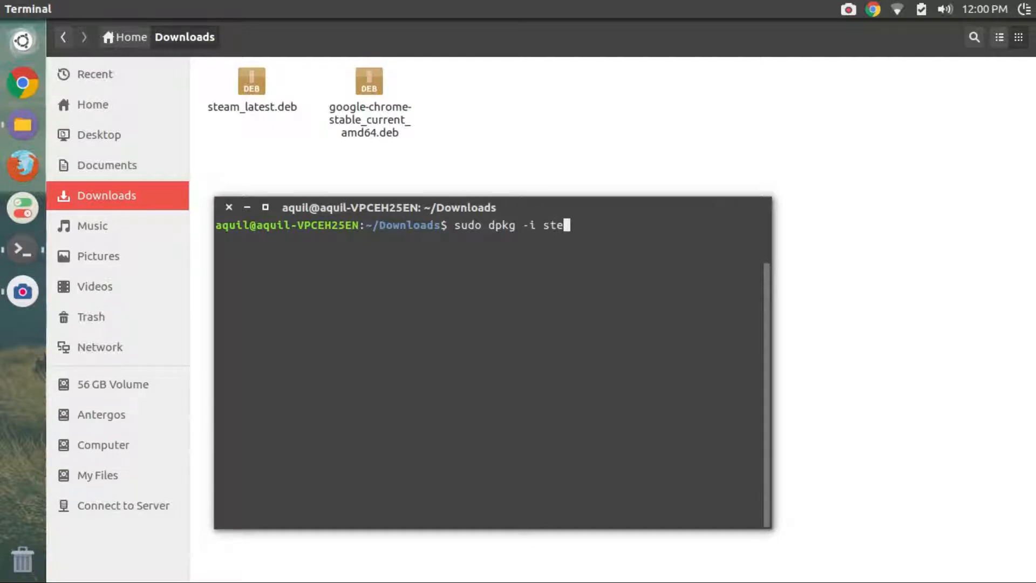
type("am_latest.deb")
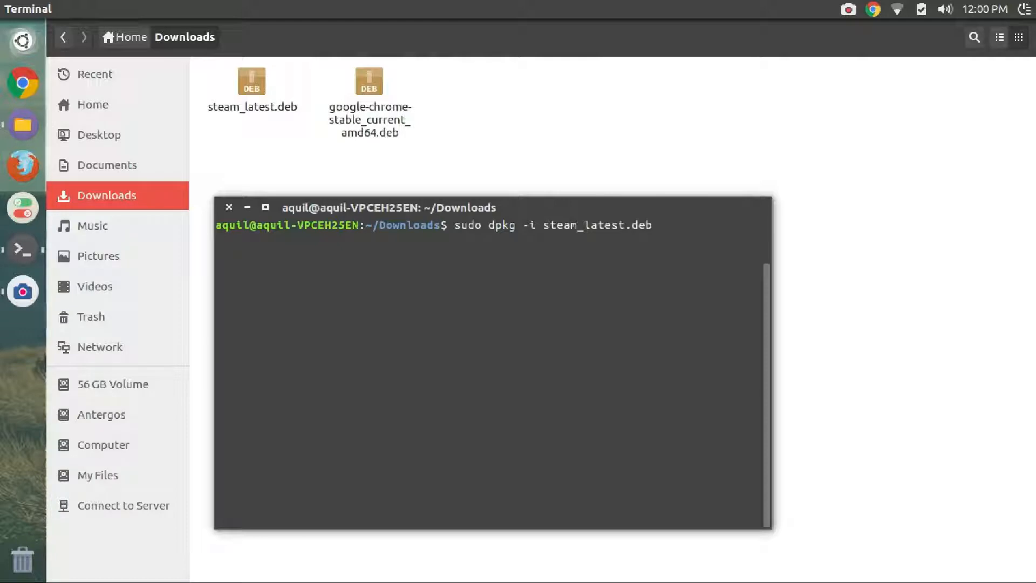
key("Return")
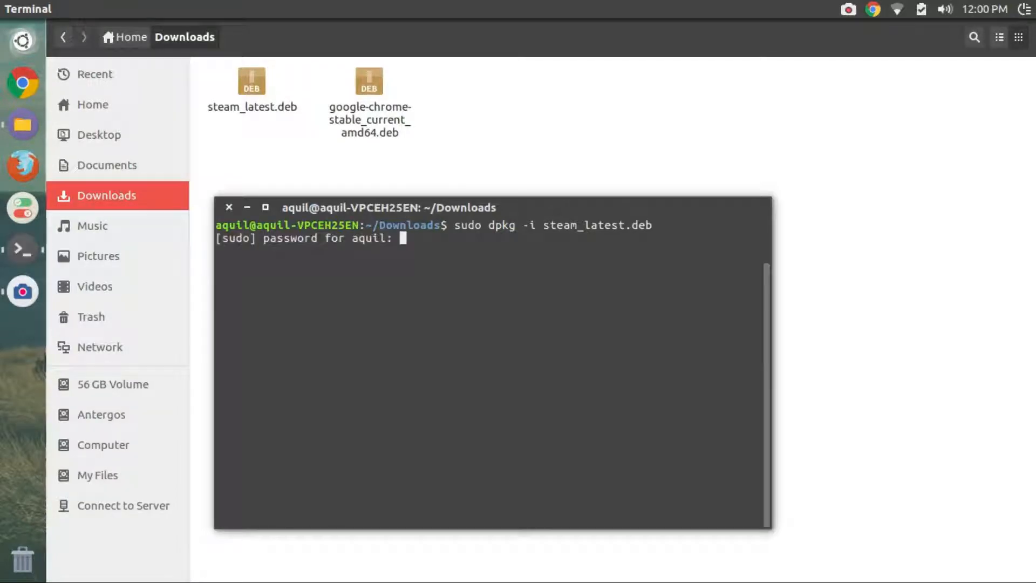
key("Return")
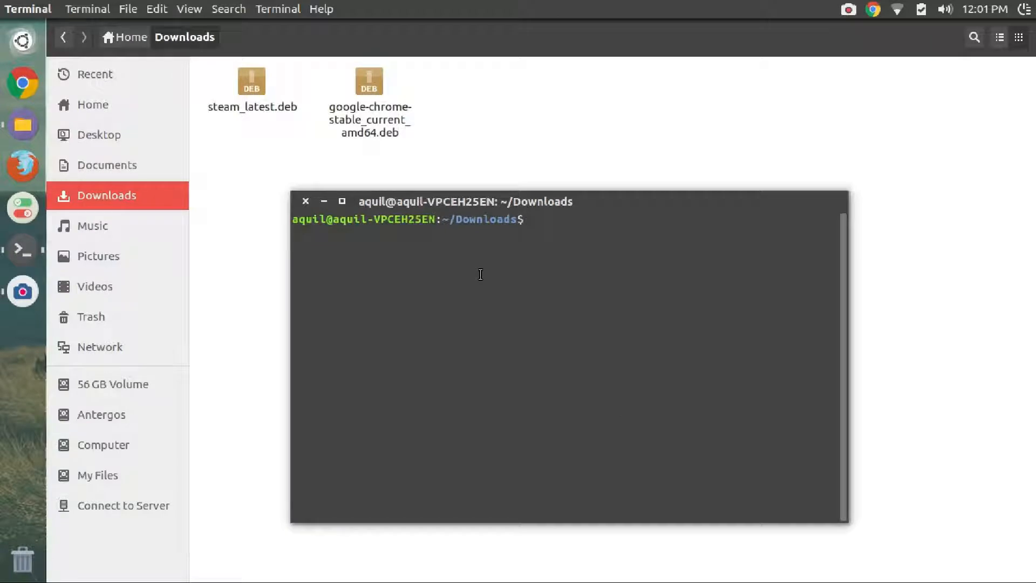
Repair the broken Steam dependencies with sudo apt install --fix-broken
type("sudo")
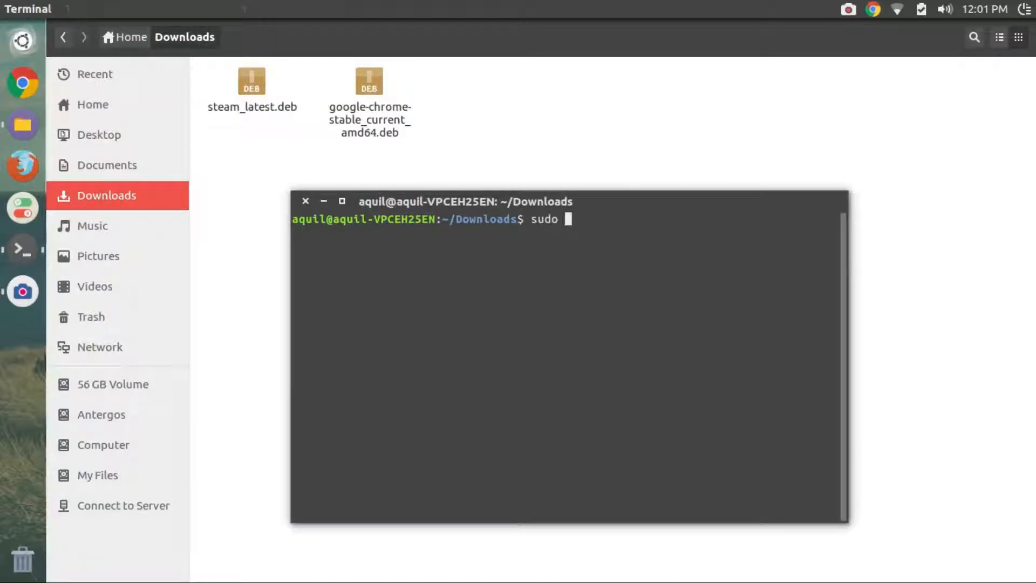
type("apt install")
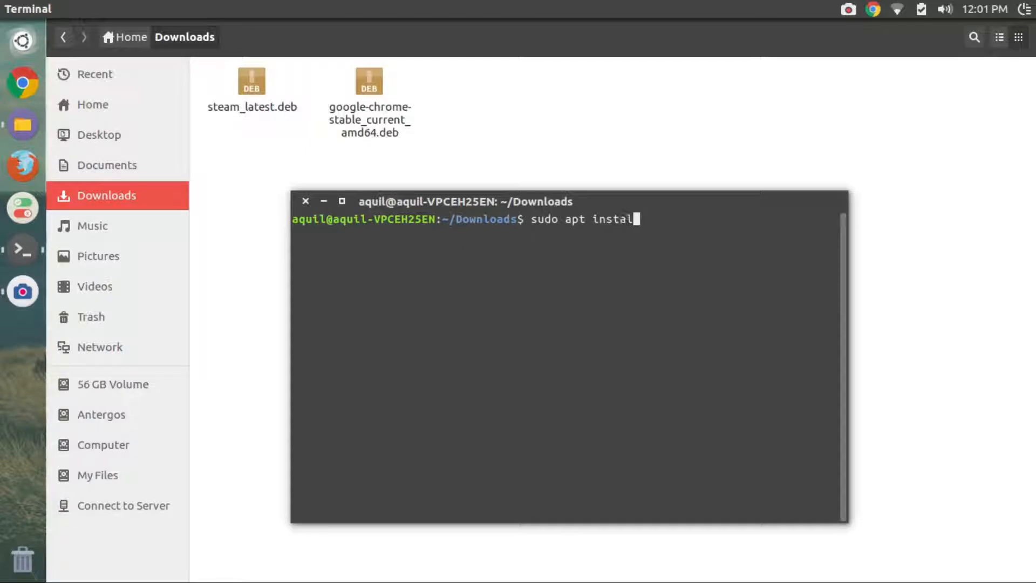
type("--fix")
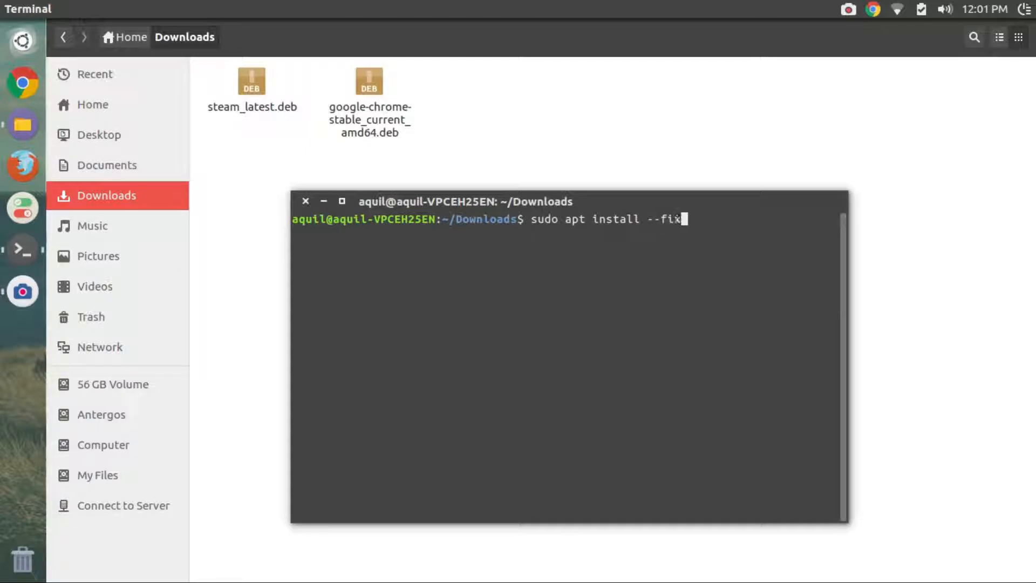
type("broken")
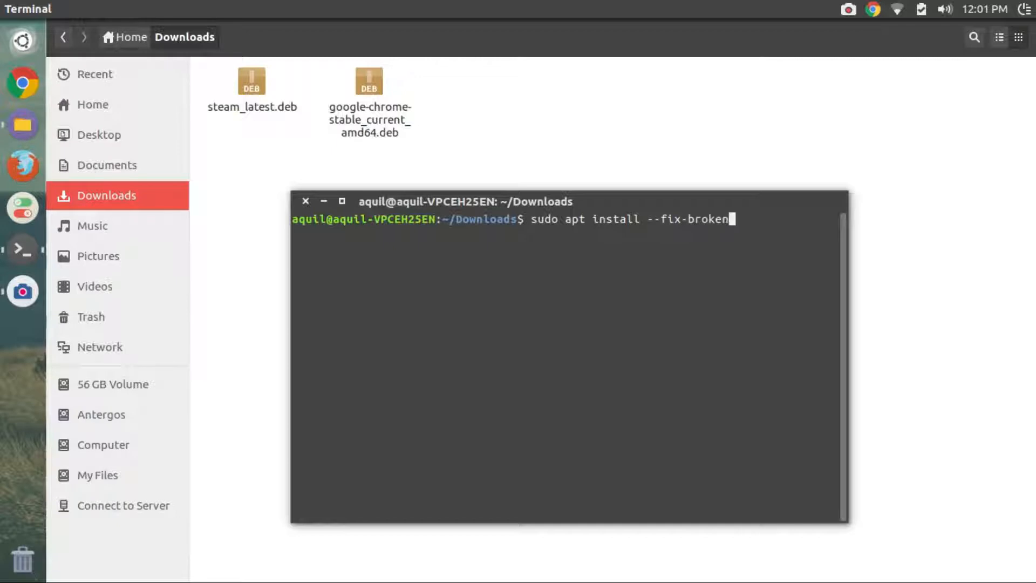
key("Return")
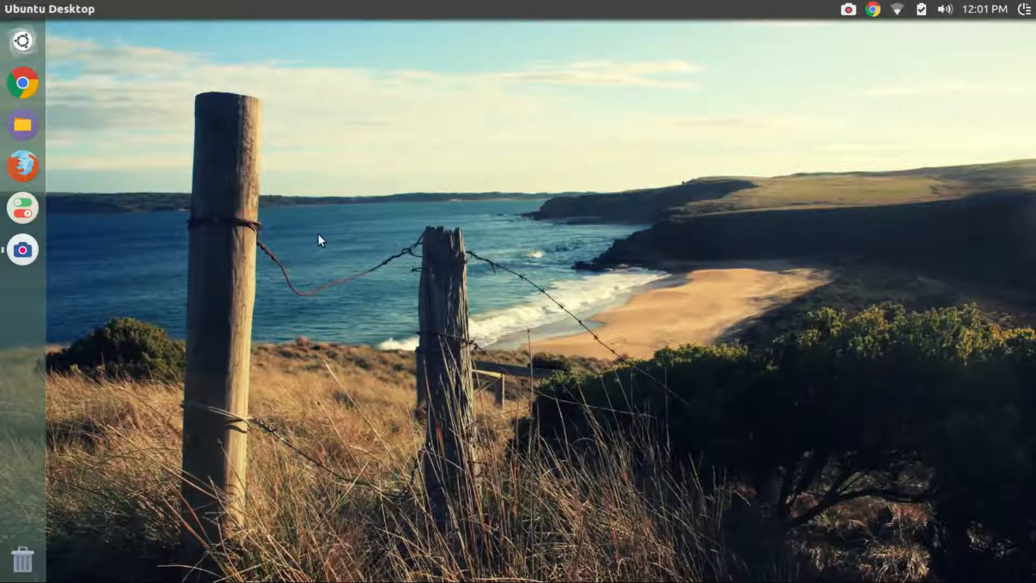
Launch Steam from the Ubuntu Dash search
type("ste")
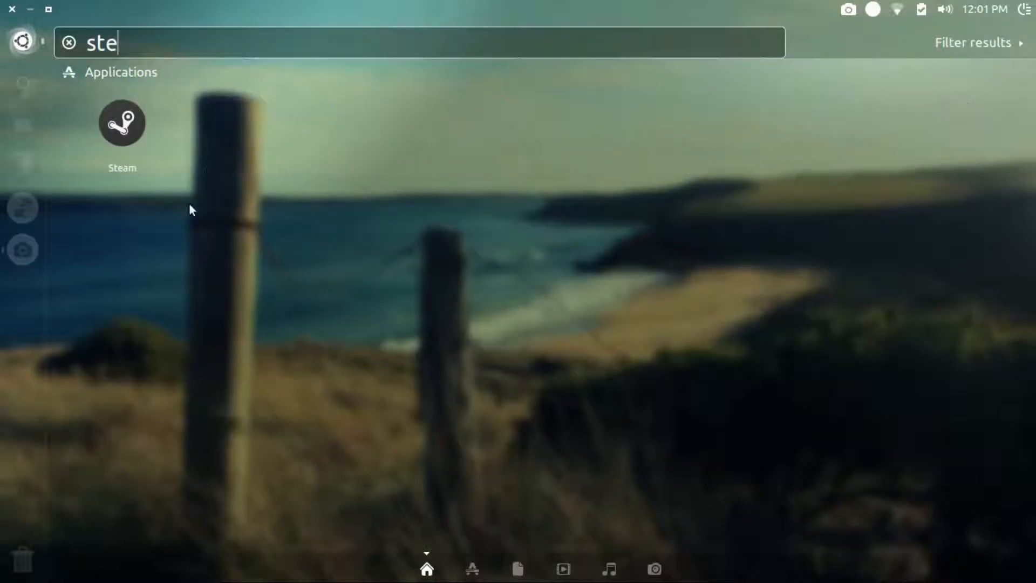
key("Escape")
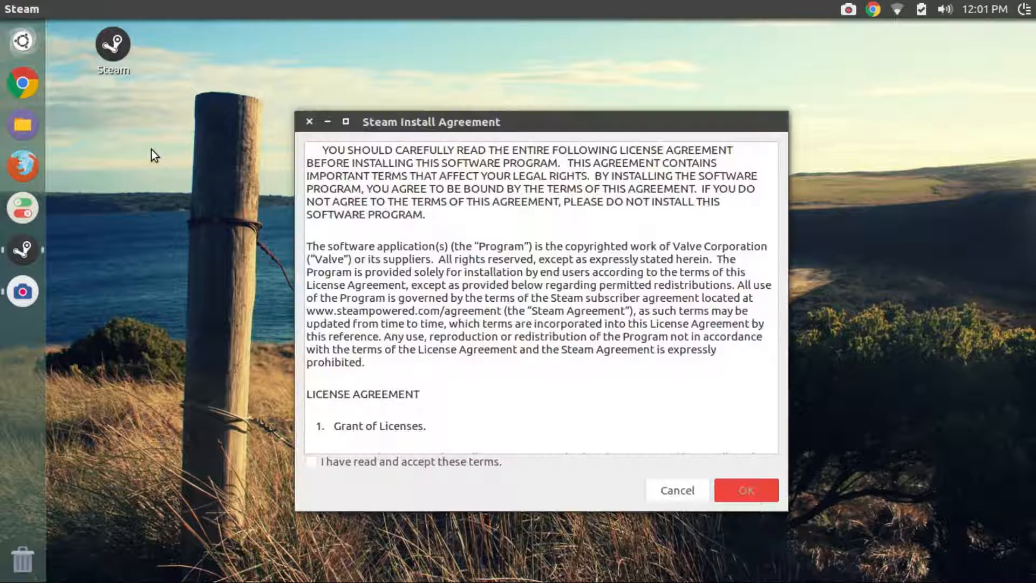
Accept the Steam install licence terms and let the first-run update begin
left_click(311, 460)
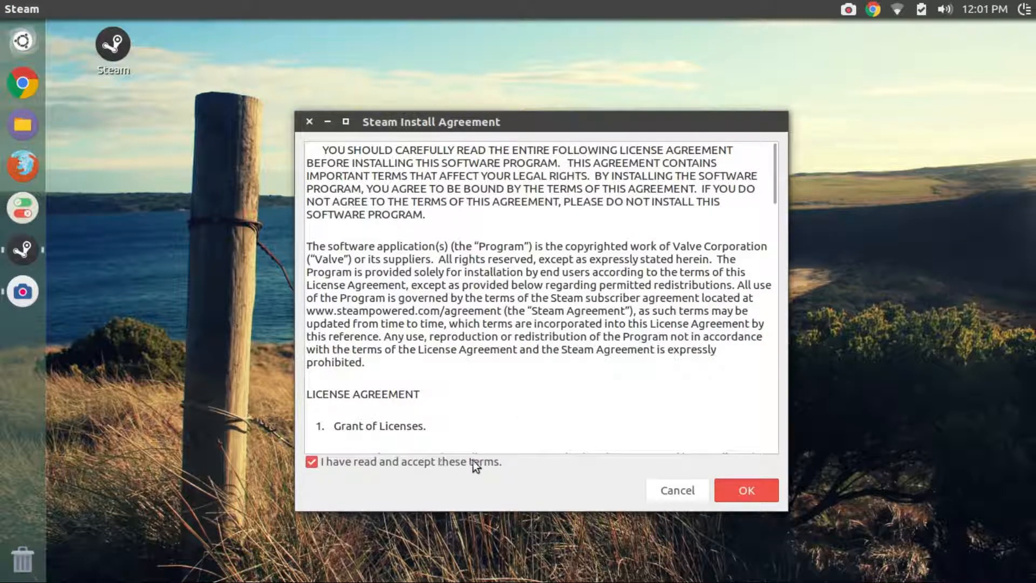
left_click(745, 490)
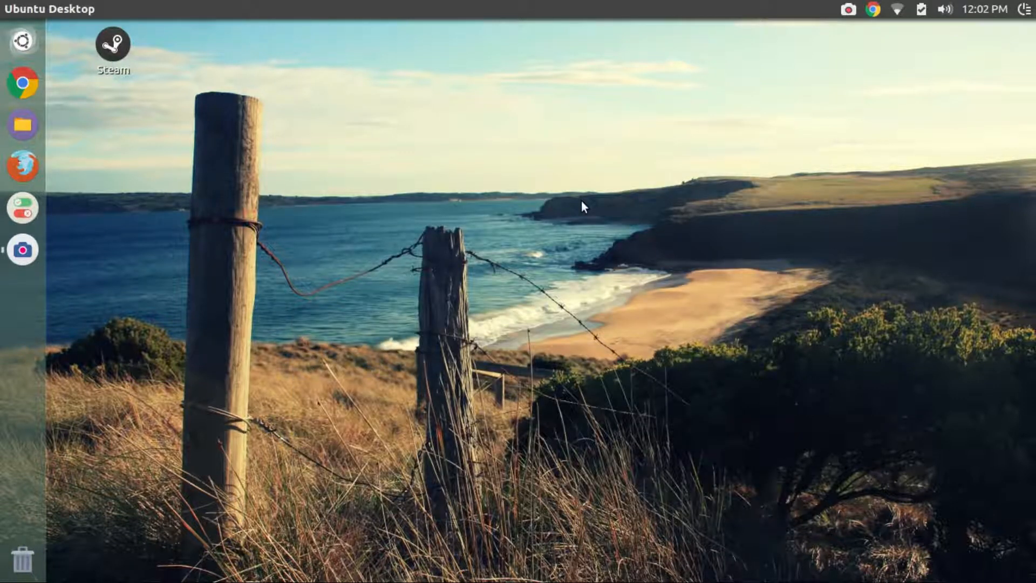
double_click(113, 41)
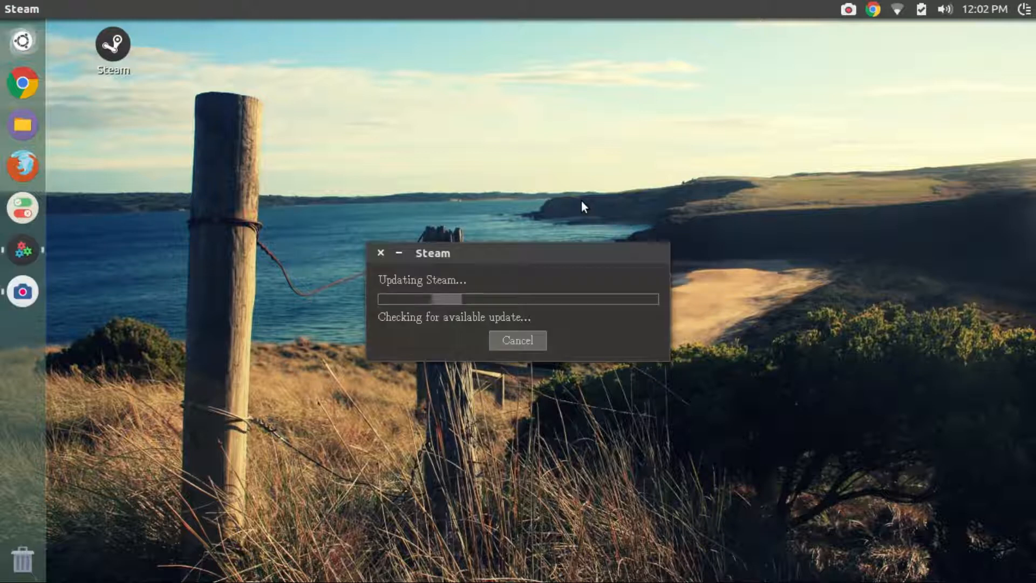
mouse_move(528, 323)
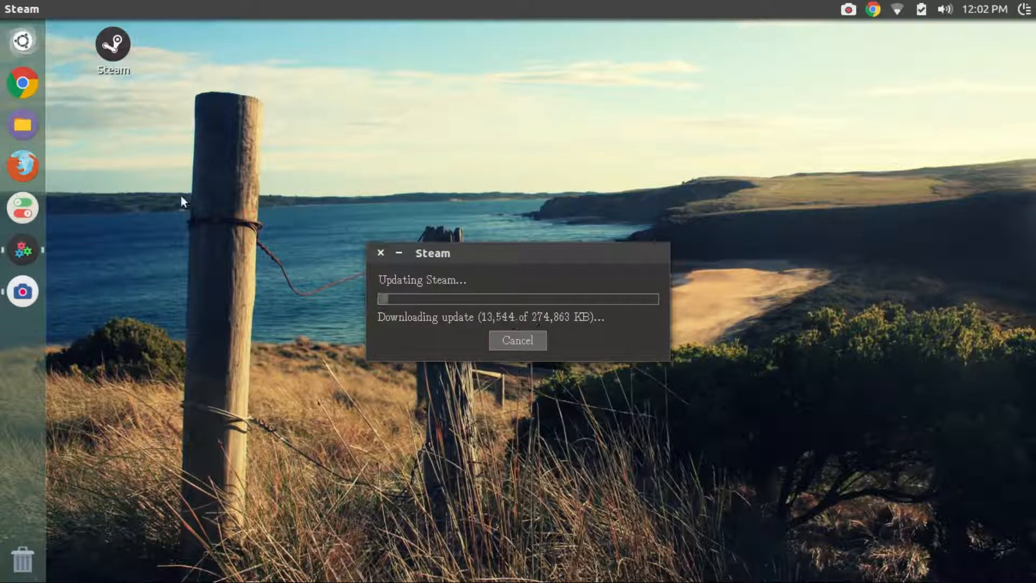
mouse_move(201, 110)
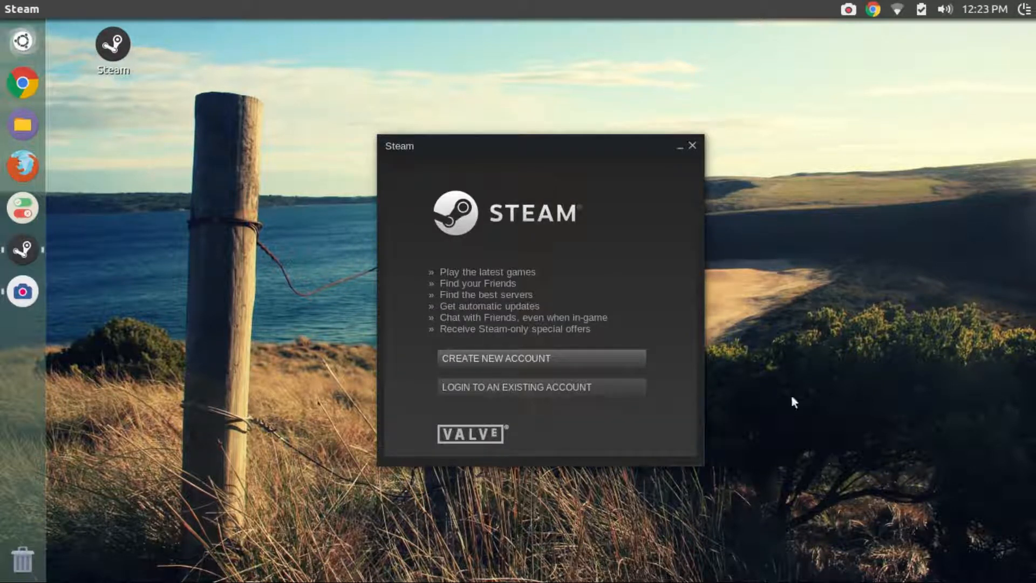
mouse_move(591, 363)
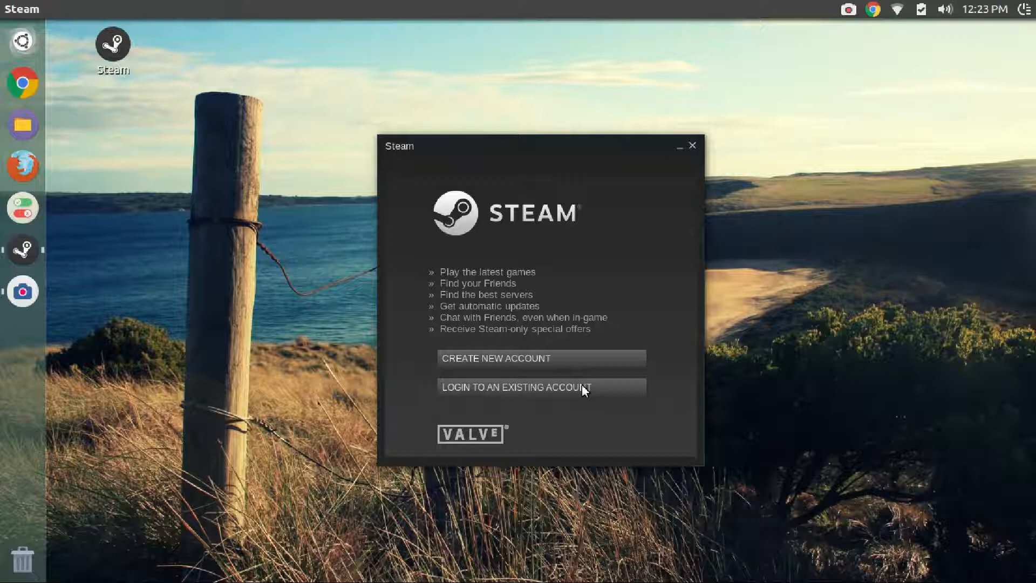
Choose Login to an existing account so the account name and password form appears
left_click(517, 388)
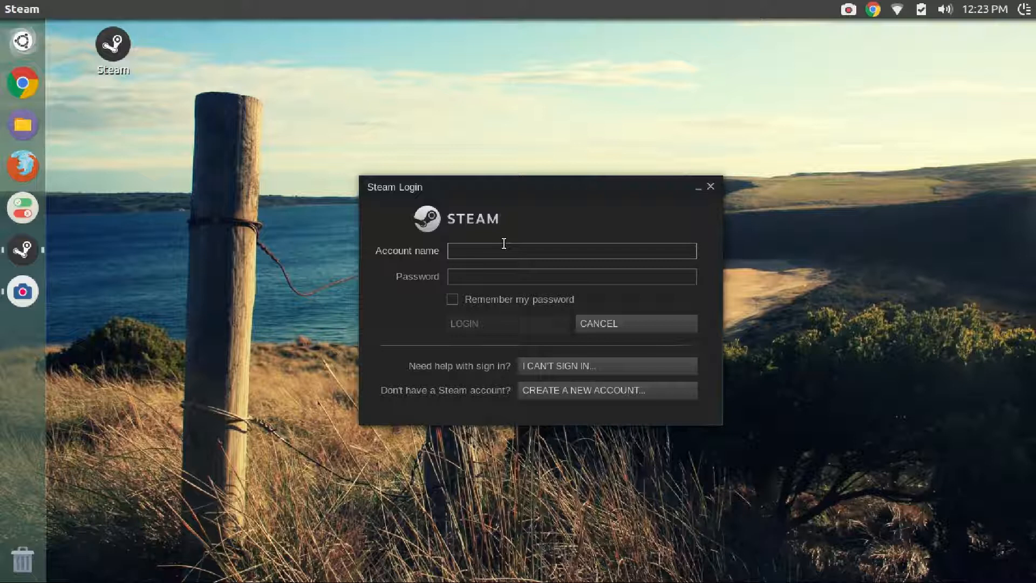
Sign in with the account credentials and authorize this computer with the emailed Steam Guard code
left_click(464, 323)
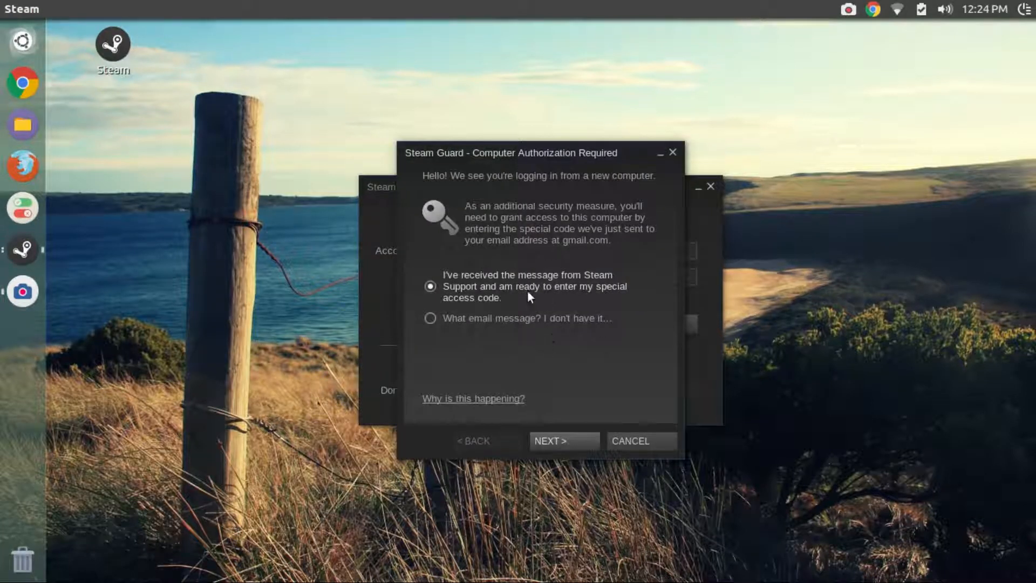
mouse_move(535, 343)
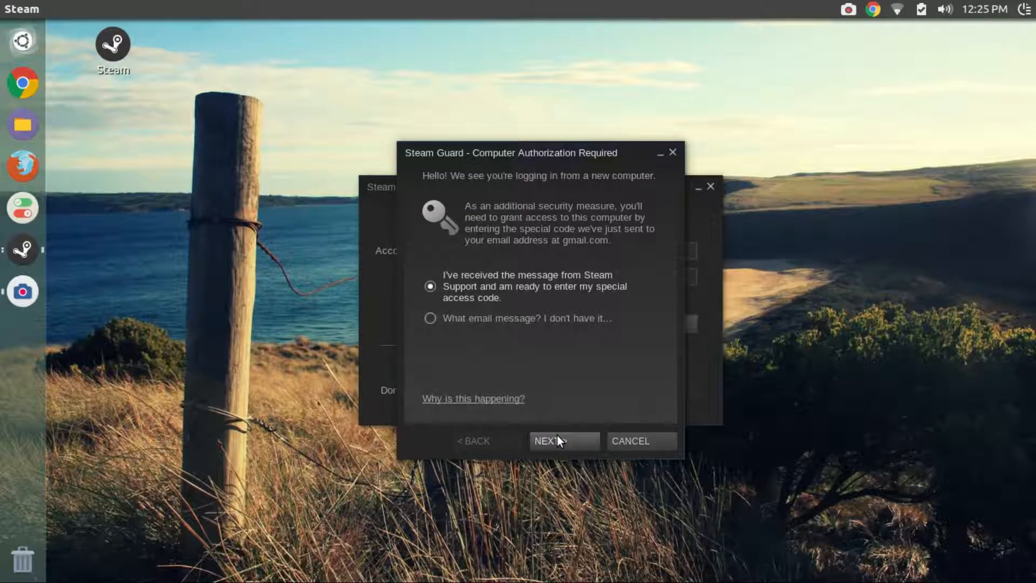
left_click(562, 440)
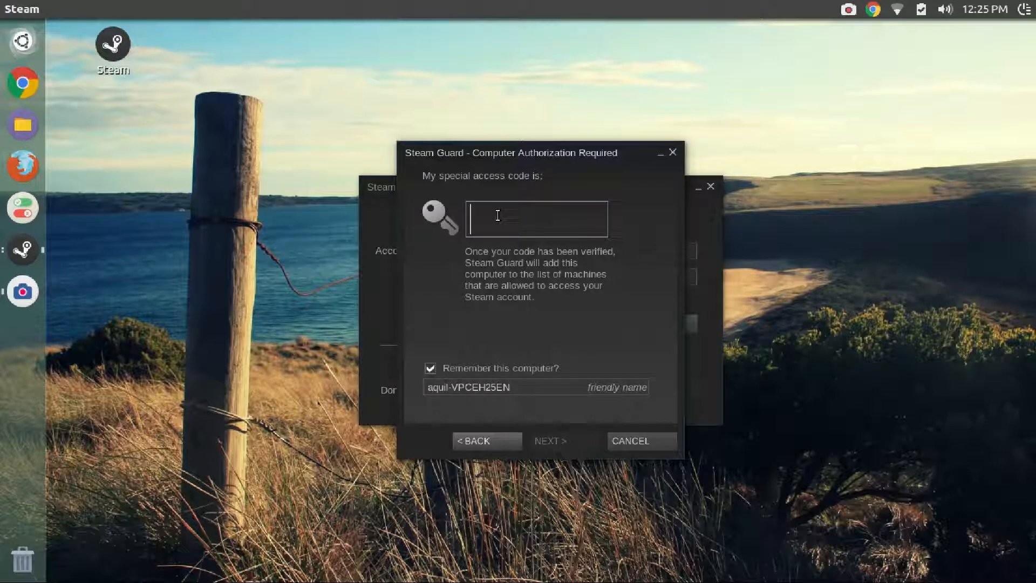
left_click(550, 440)
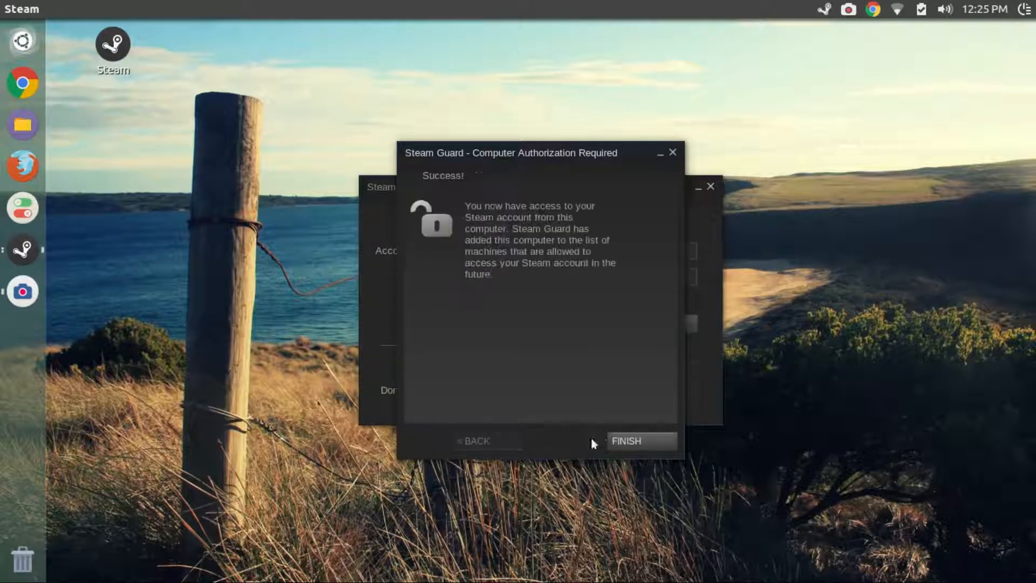
left_click(626, 440)
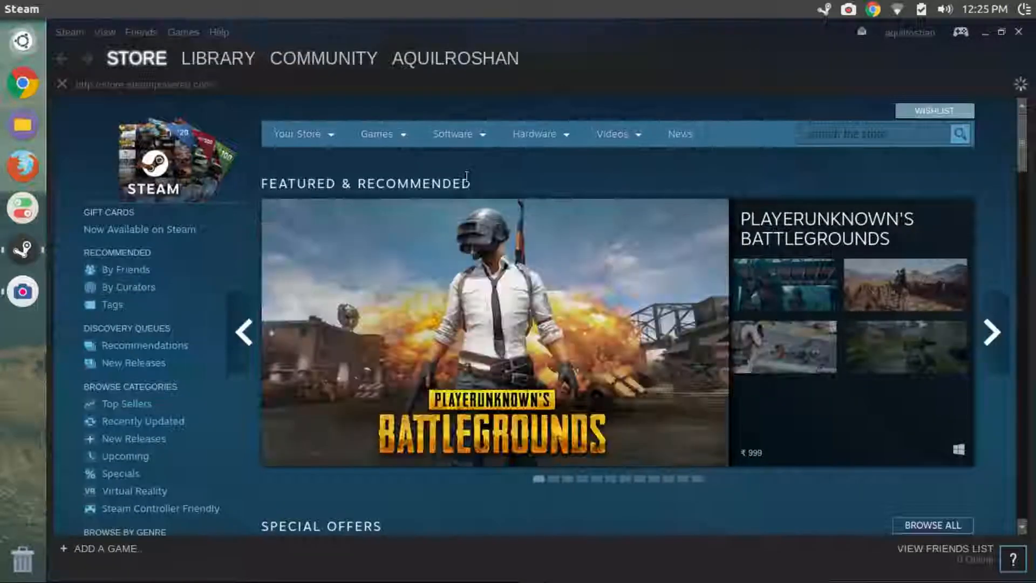
Browse the store's featured games and offers, then switch to the game library with Insurgency
scroll("down", 3)
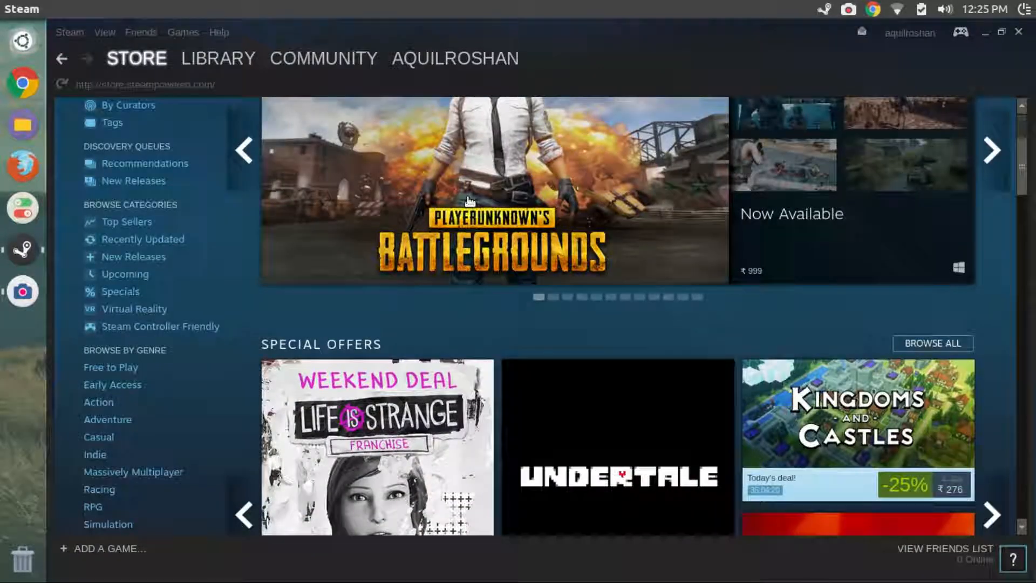
scroll("down", 3)
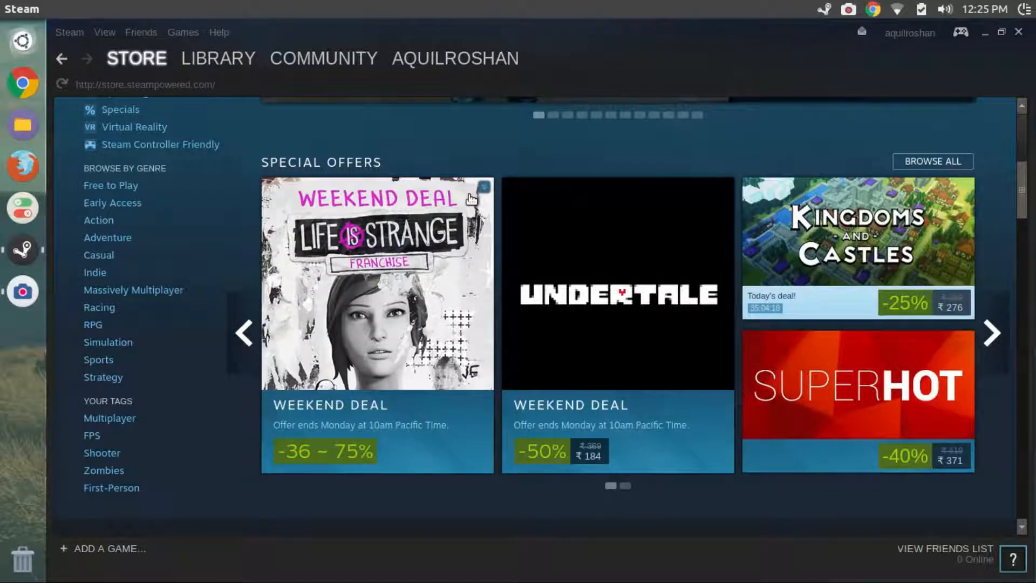
mouse_move(469, 207)
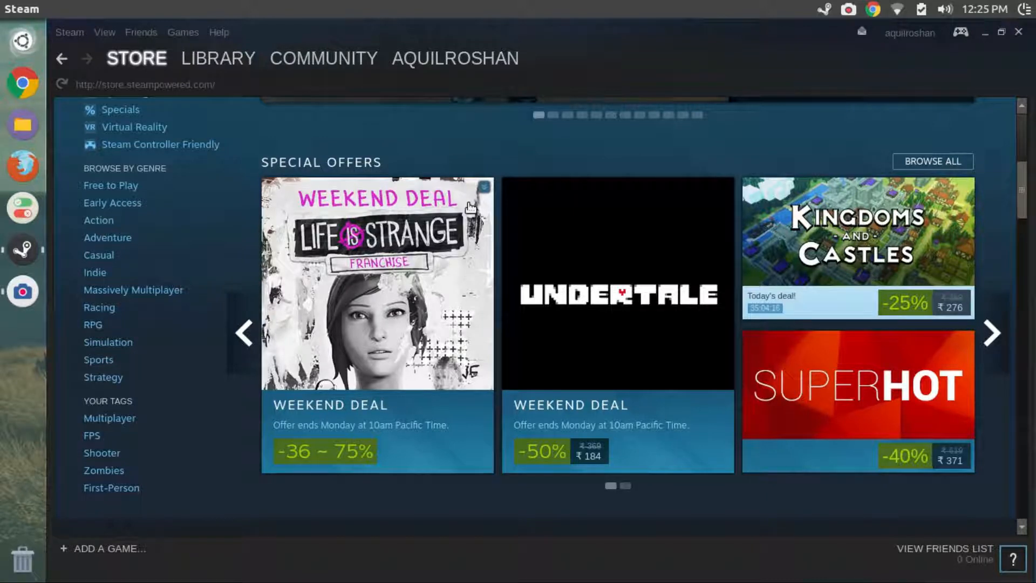
mouse_move(436, 237)
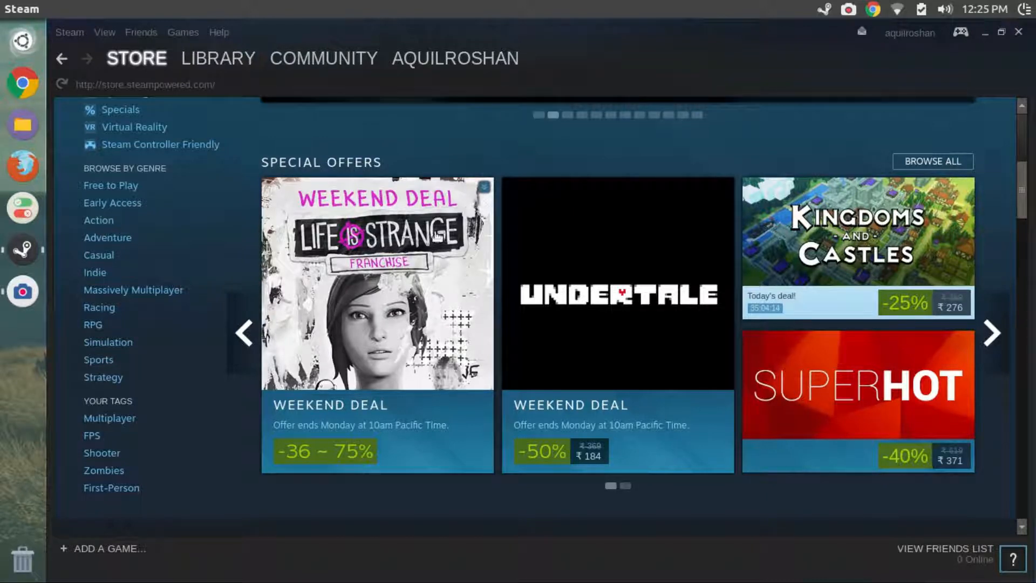
mouse_move(430, 252)
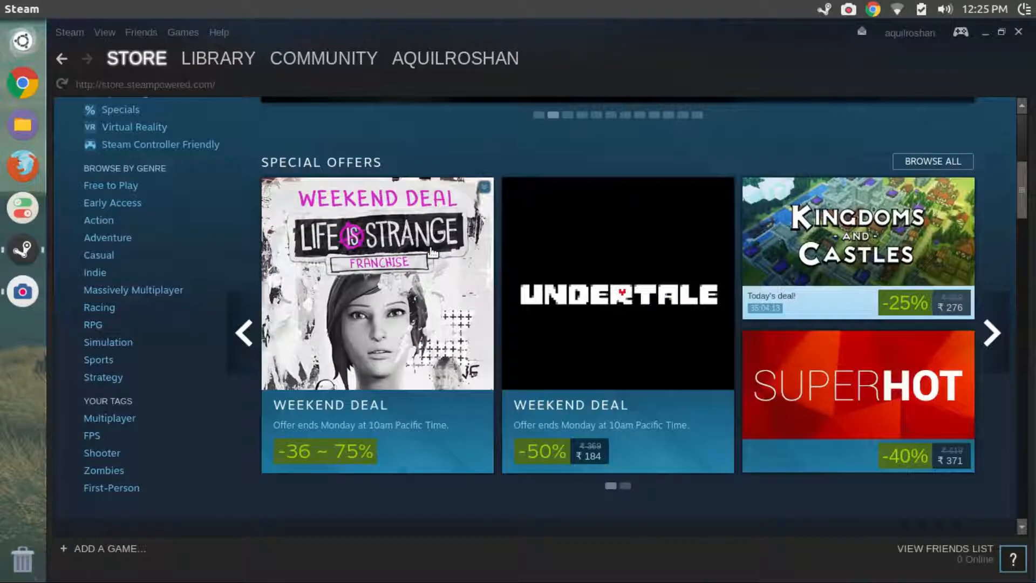
scroll("down", 3)
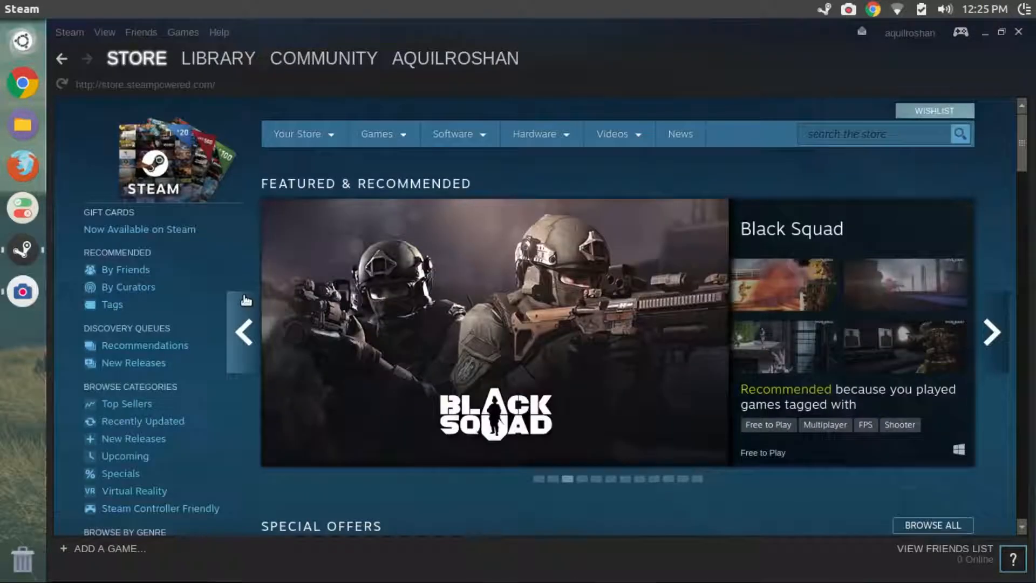
left_click(218, 58)
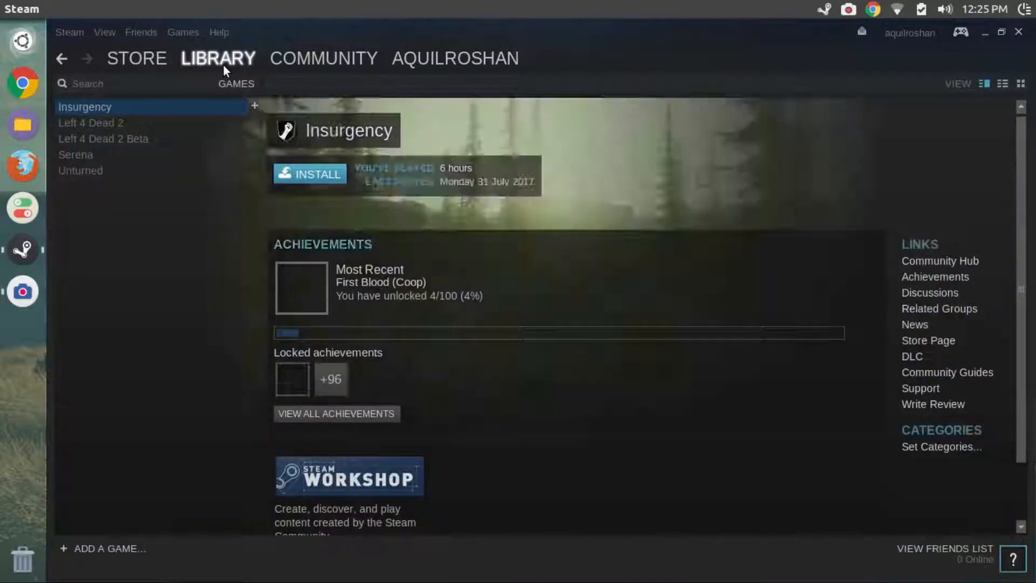